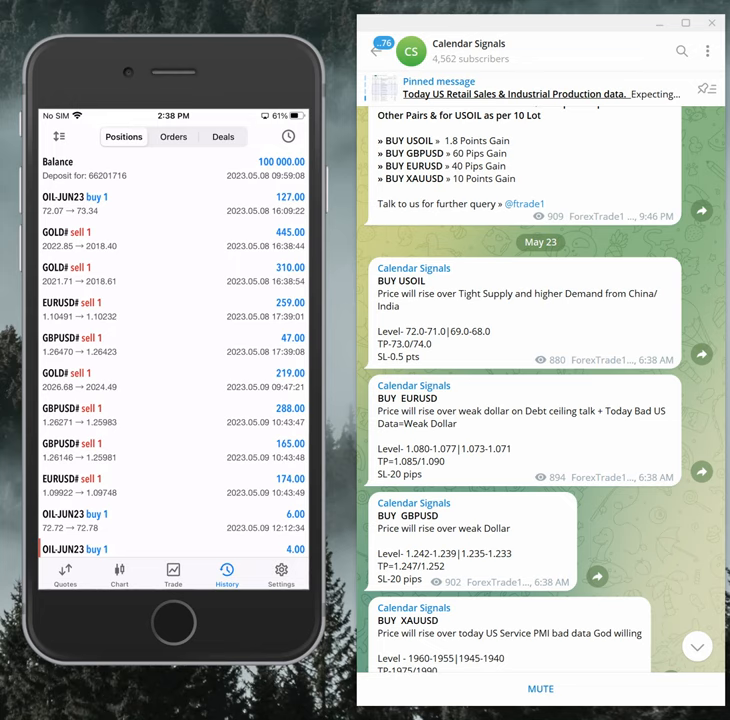
pyautogui.moveTo(456, 235)
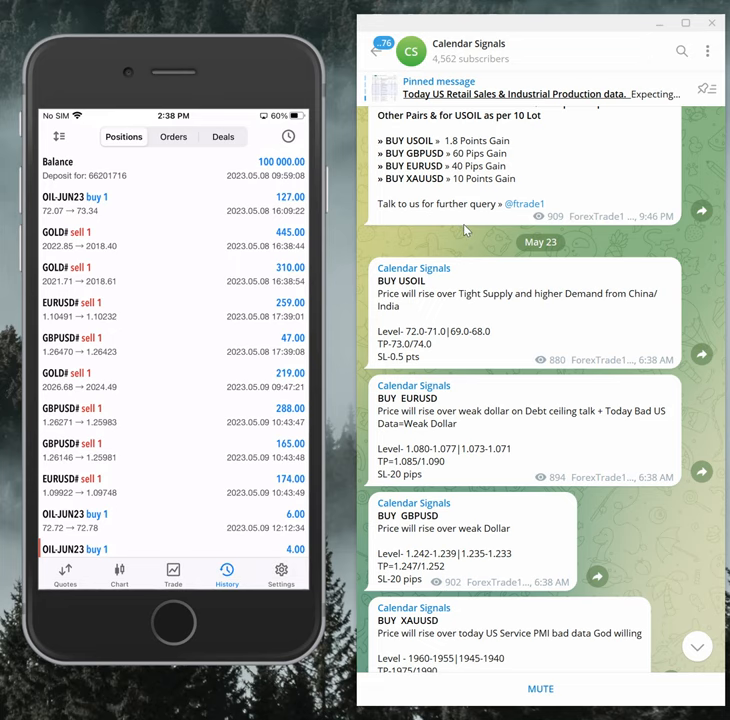
pyautogui.moveTo(508, 263)
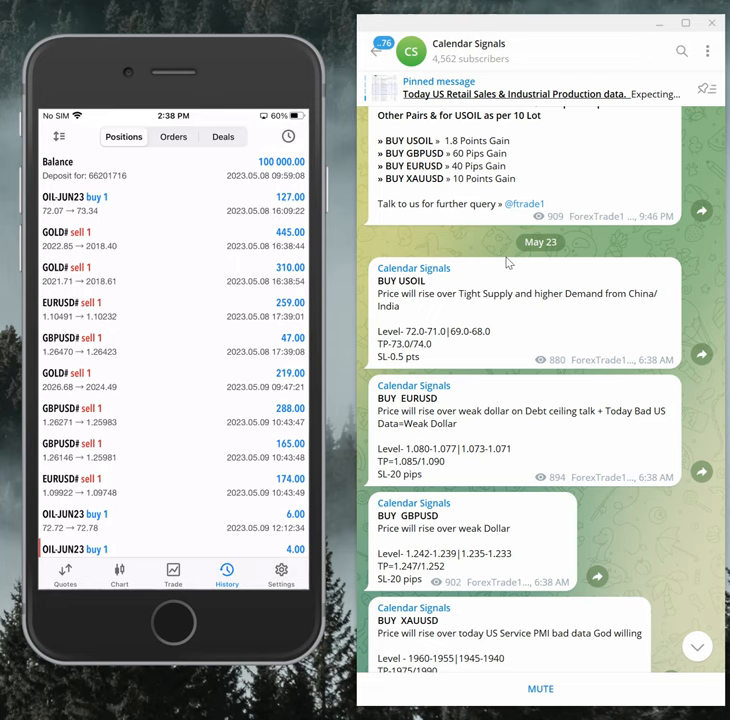
# Step: Scroll down slightly so the whole XAUUSD buy signal shows under USOIL, EURUSD and GBPUSD
pyautogui.scroll(-3)
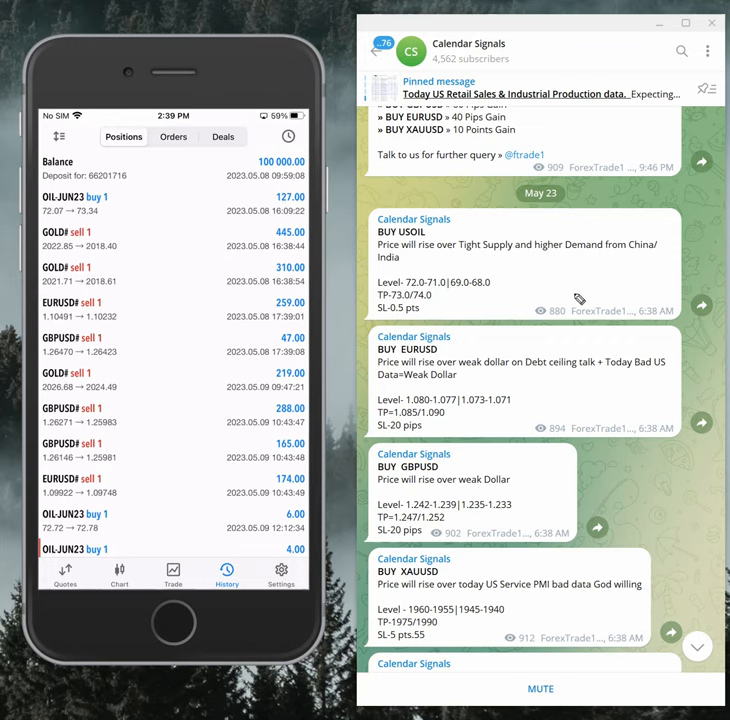
# Step: Highlight the signal text, then bring up Channel Info with description, link and subscriber count
pyautogui.moveTo(378, 599); pyautogui.dragTo(680, 578)
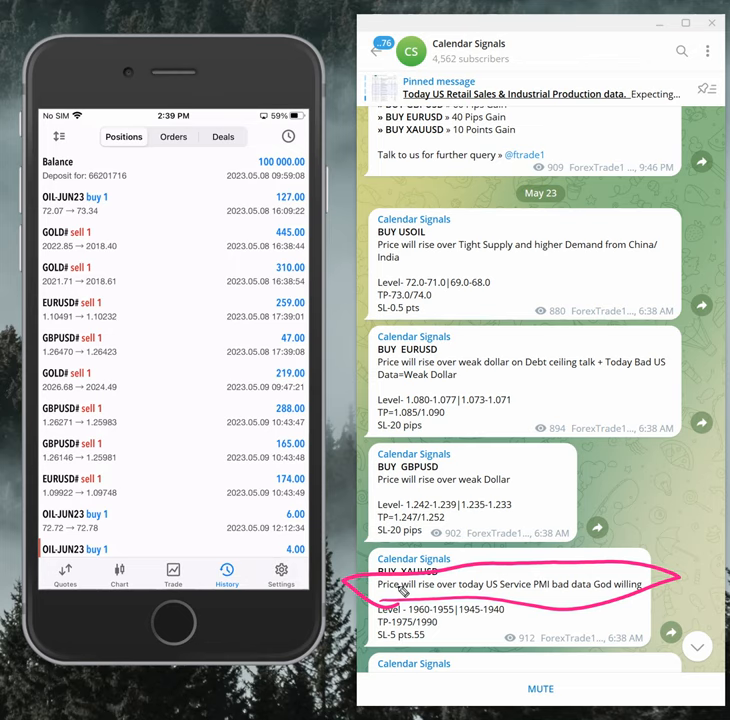
pyautogui.moveTo(378, 390); pyautogui.dragTo(675, 388)
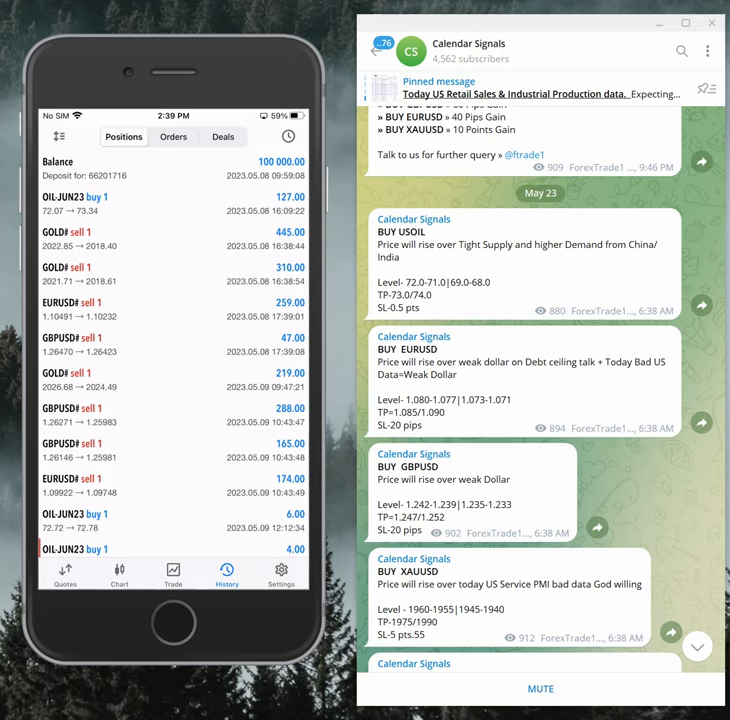
pyautogui.click(468, 43)
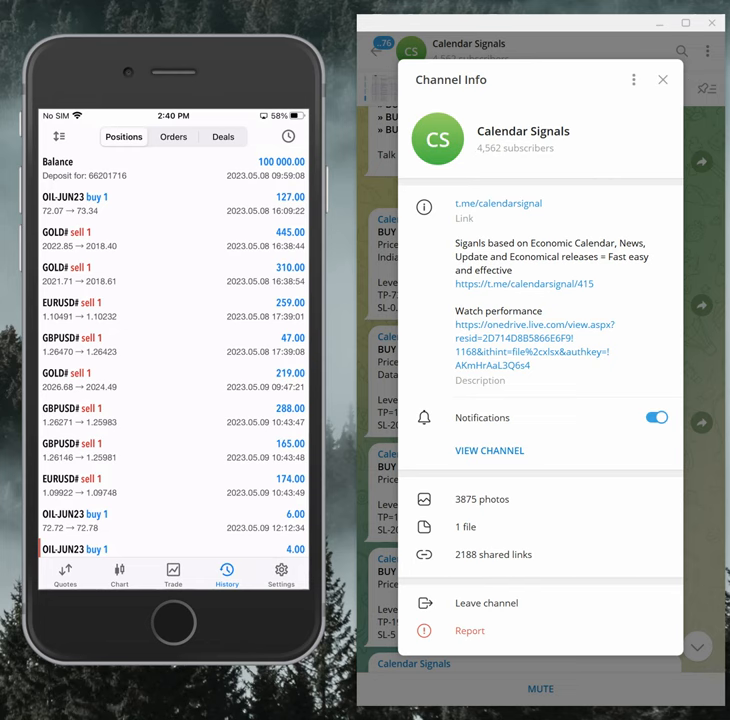
# Step: Dismiss Channel Info and return to the May 23 buy signals in the chat
pyautogui.click(662, 79)
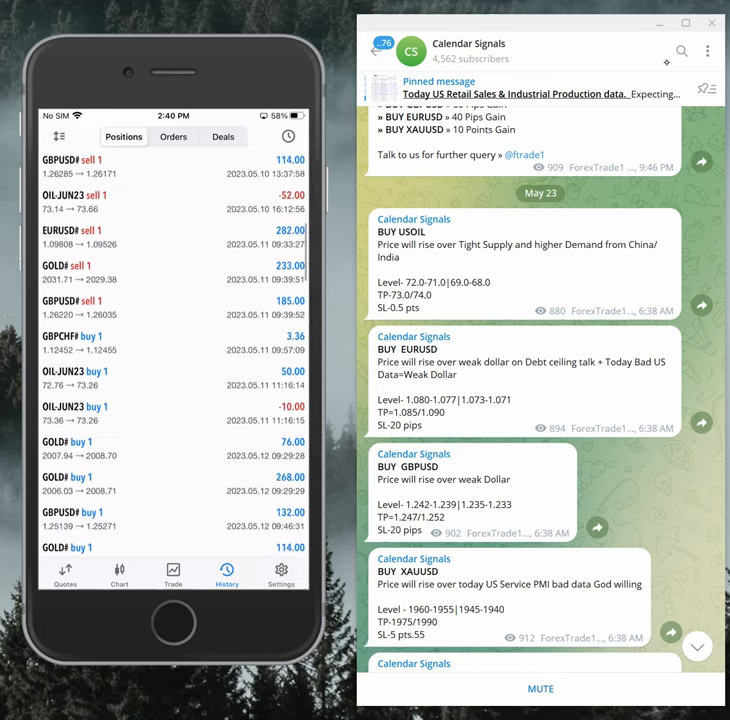
# Step: Scroll the History list through mid-May closed trades back toward the 100 000.00 deposit
pyautogui.scroll(-3)
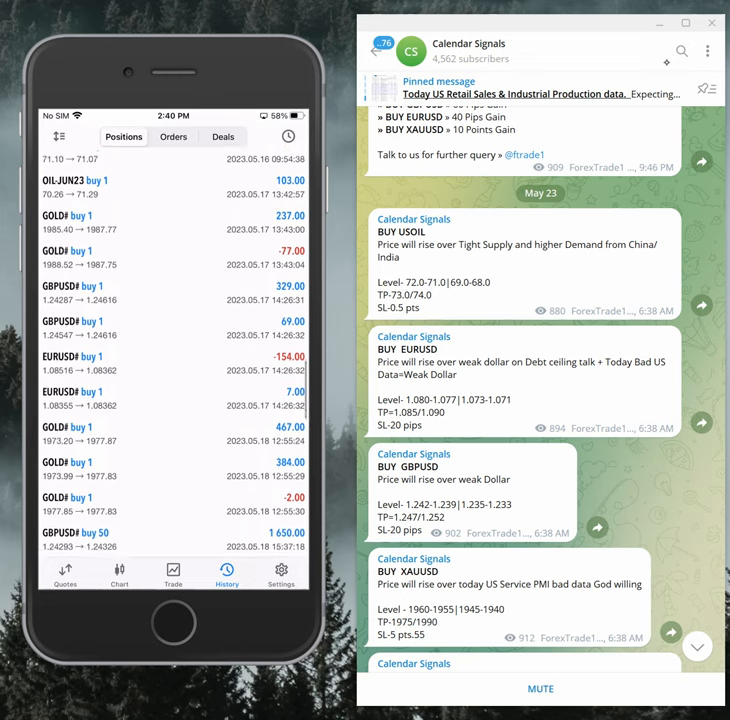
pyautogui.scroll(-3)
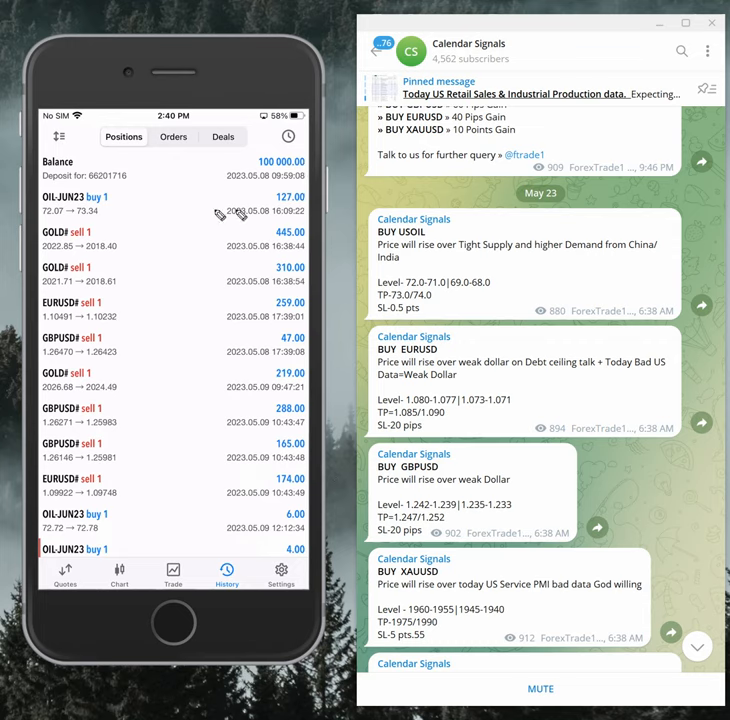
pyautogui.moveTo(215, 218); pyautogui.dragTo(320, 220)
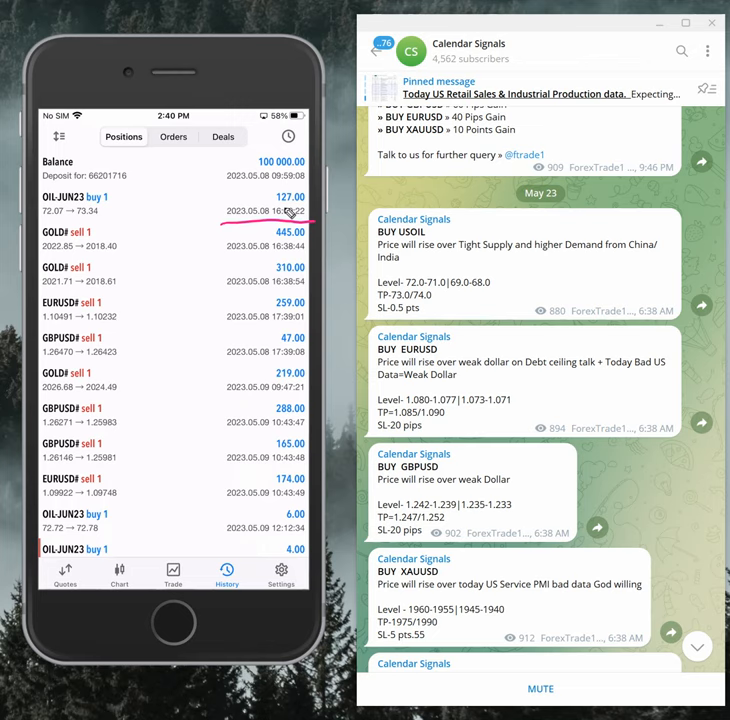
pyautogui.moveTo(600, 203)
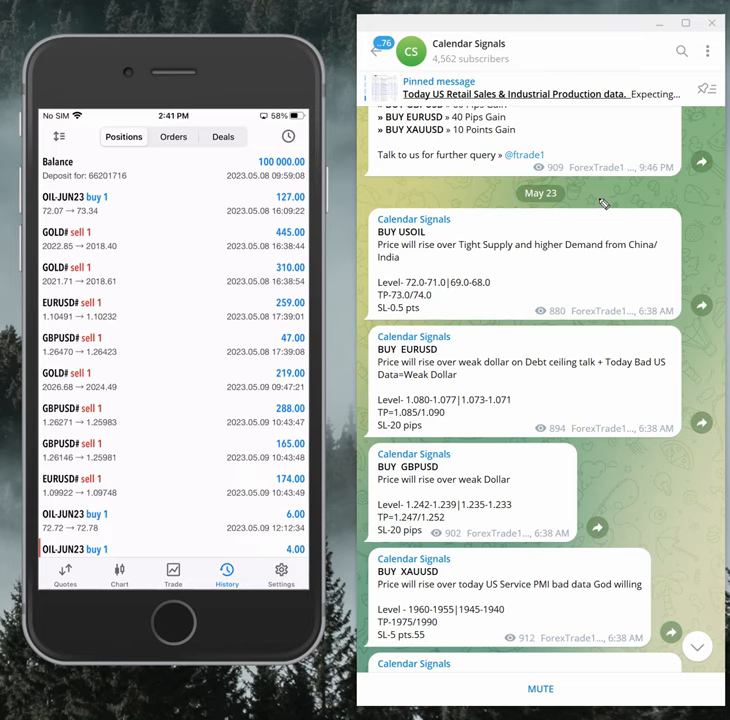
# Step: Scroll History to its end: May 23 trades, profit 10 919.36, balance 110 919.36
pyautogui.scroll(-3)
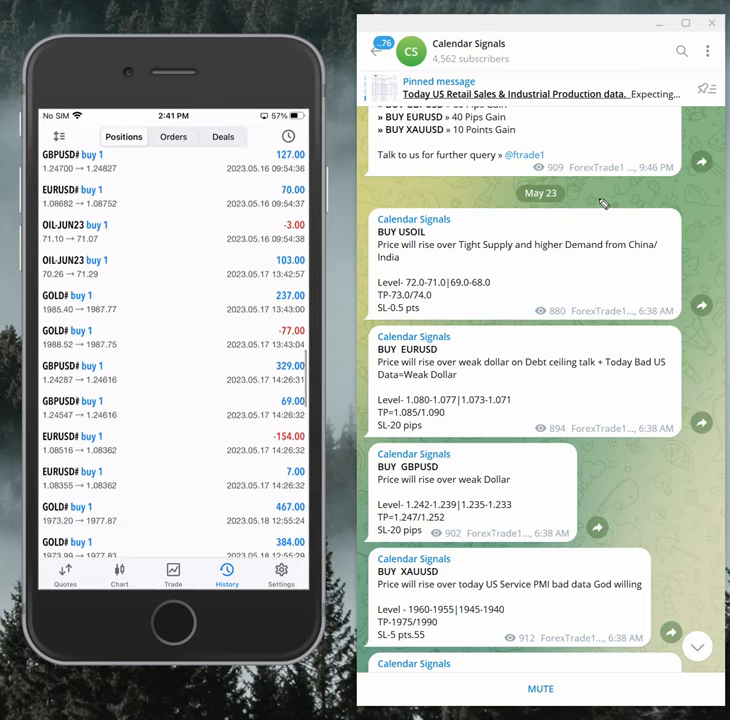
pyautogui.scroll(-3)
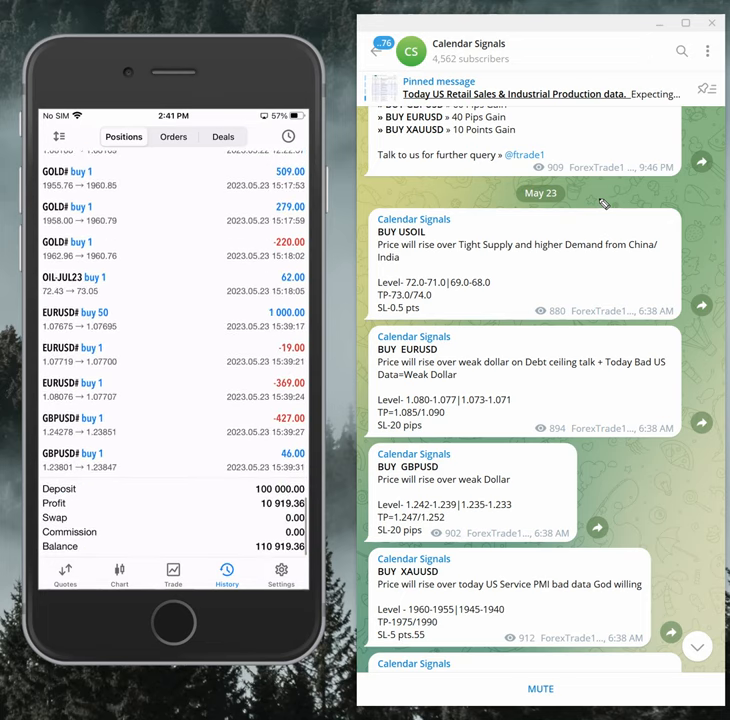
pyautogui.scroll(-3)
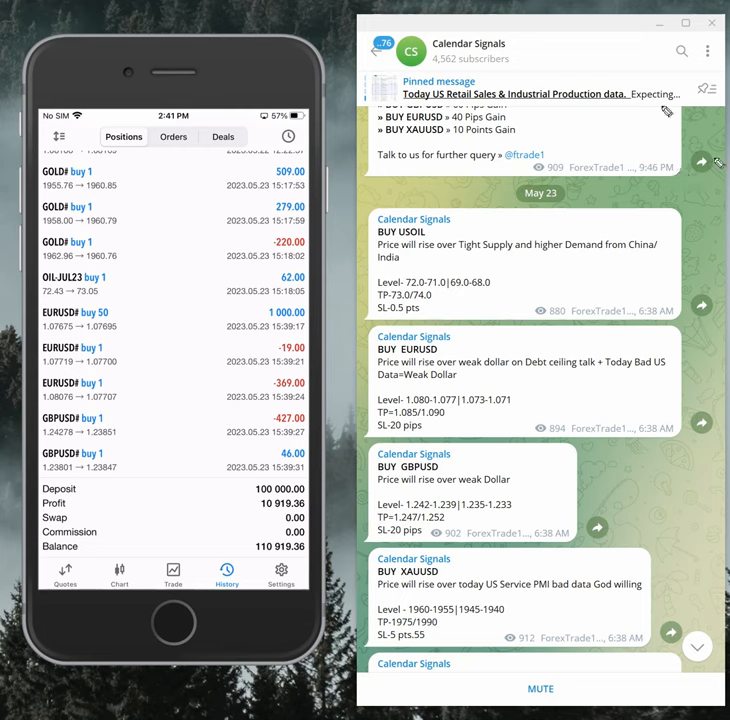
pyautogui.moveTo(543, 410)
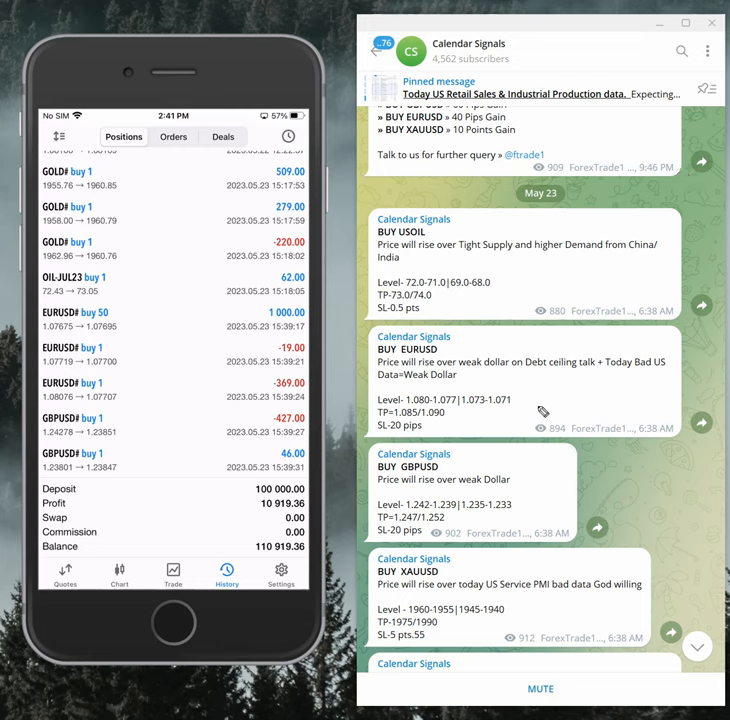
pyautogui.moveTo(580, 381)
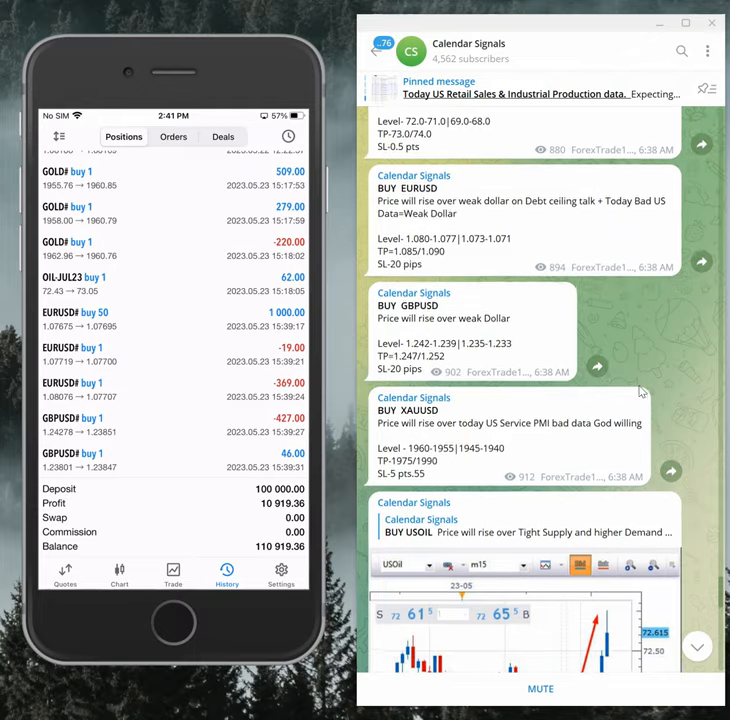
# Step: Scroll past the May 23 signals to the XAUUSD 16-point and GBPUSD 50-pip update posts
pyautogui.scroll(-3)
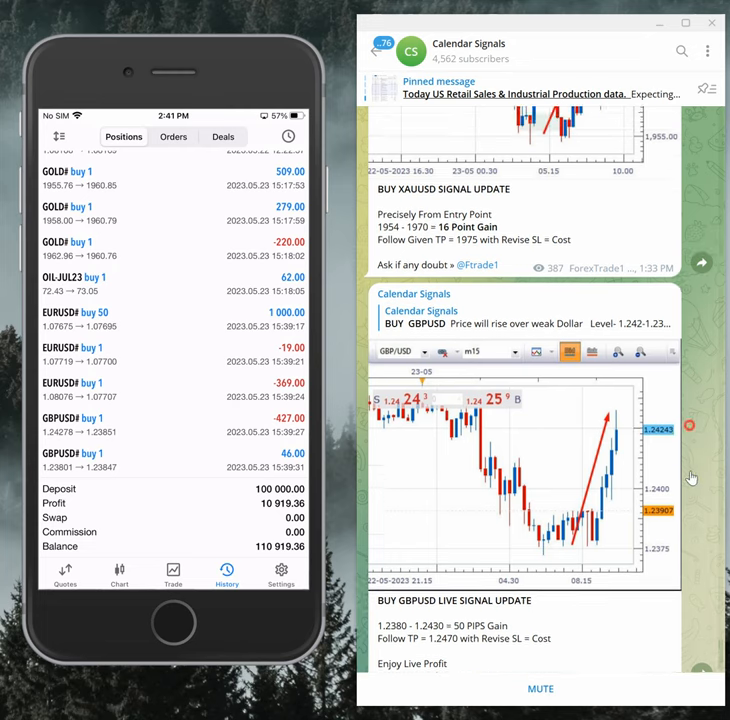
pyautogui.scroll(-3)
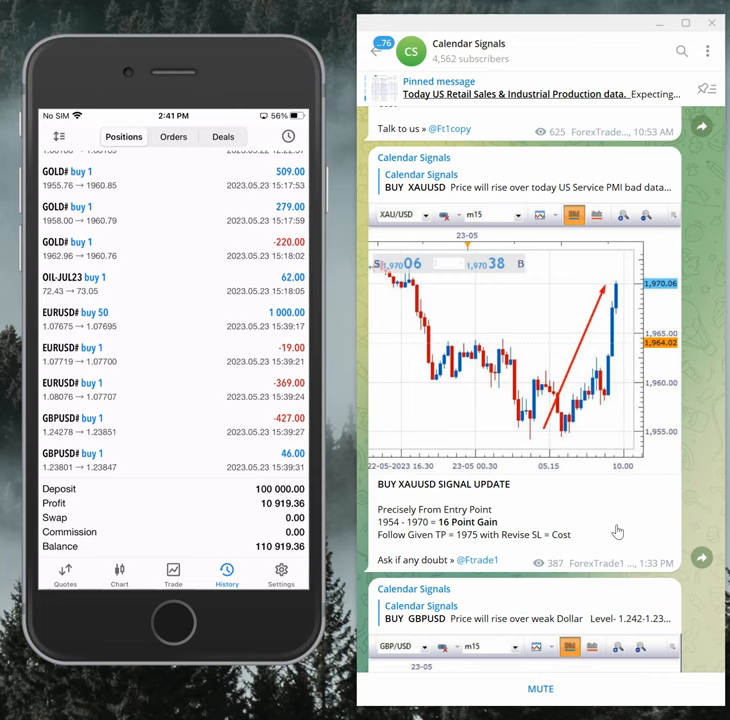
pyautogui.scroll(-3)
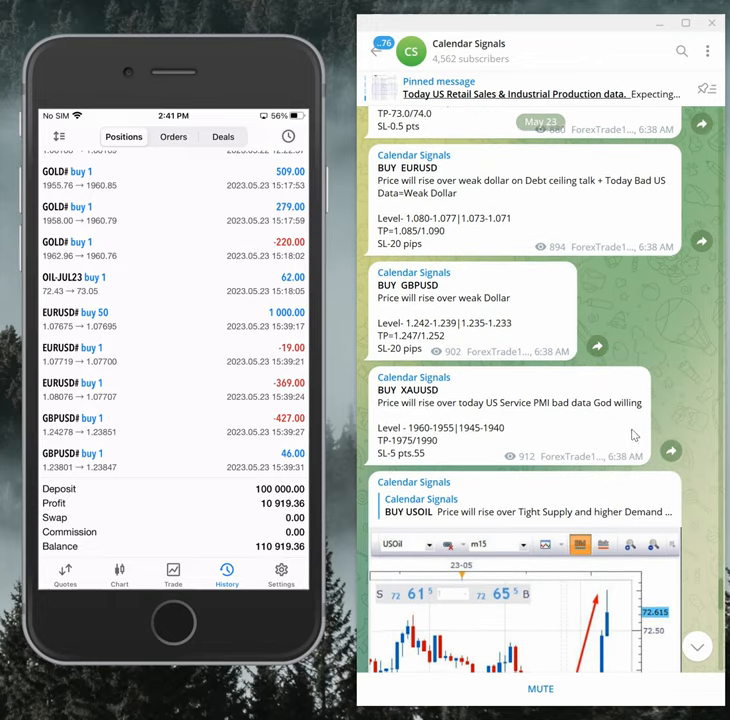
pyautogui.scroll(-3)
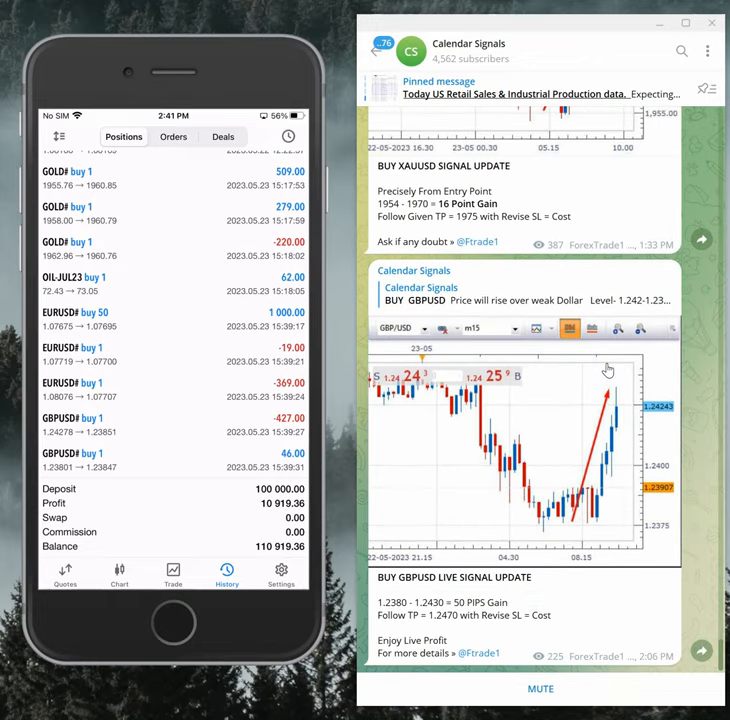
pyautogui.scroll(-3)
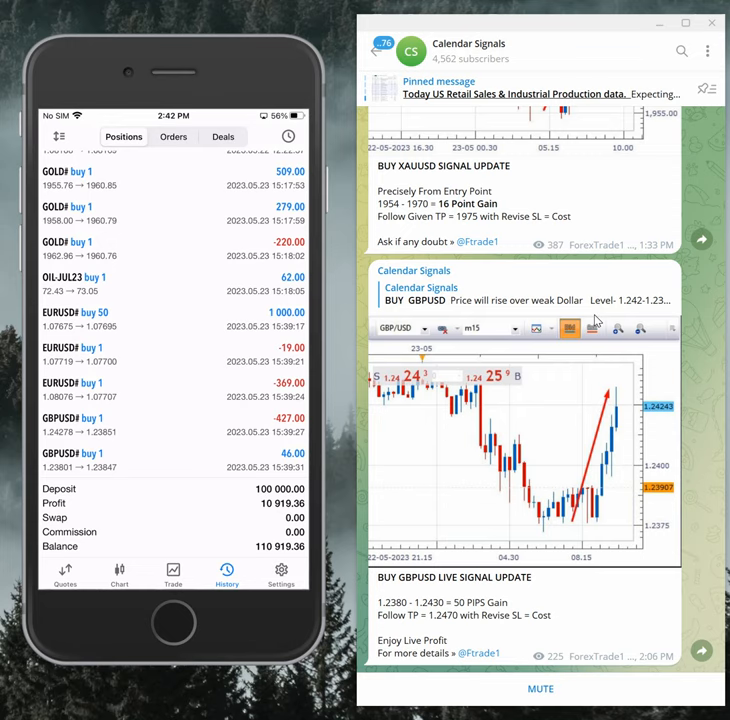
pyautogui.moveTo(432, 342)
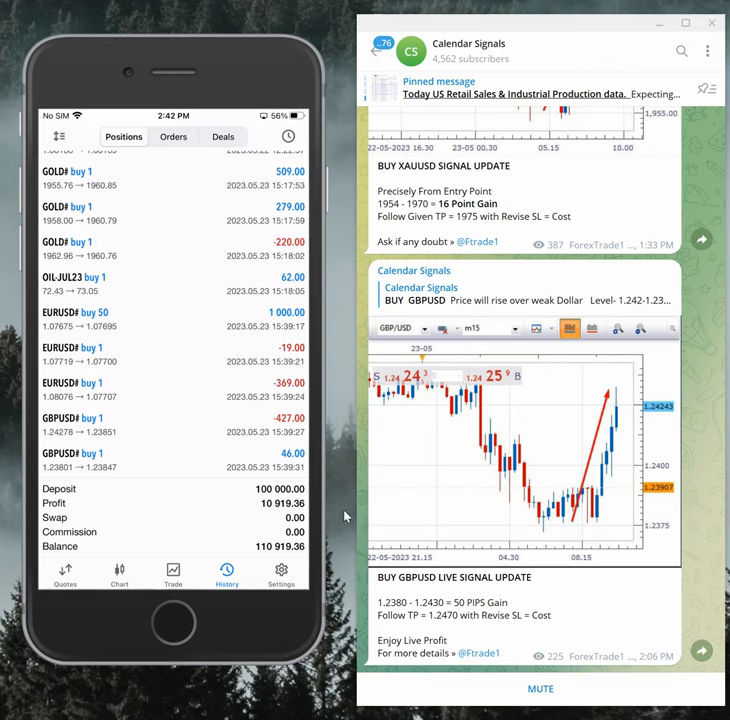
pyautogui.moveTo(340, 510)
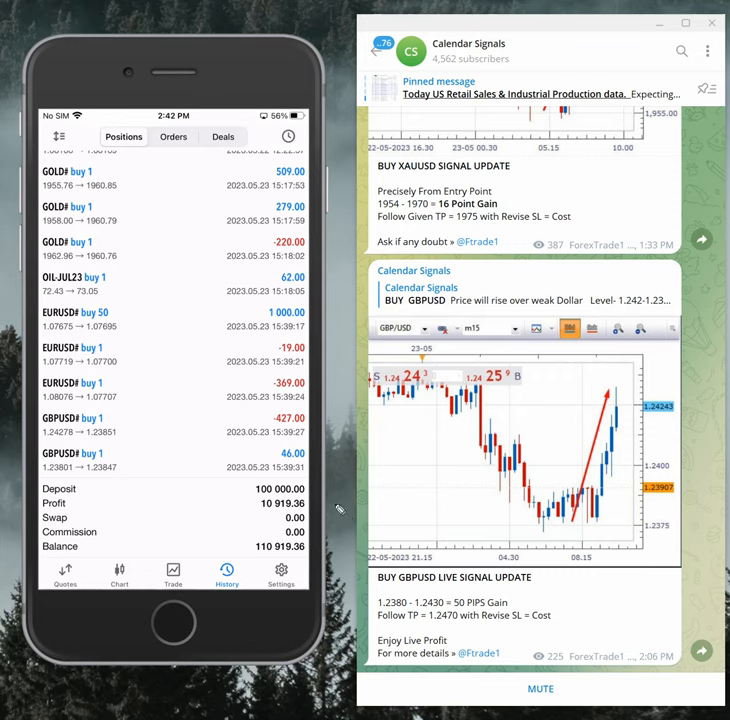